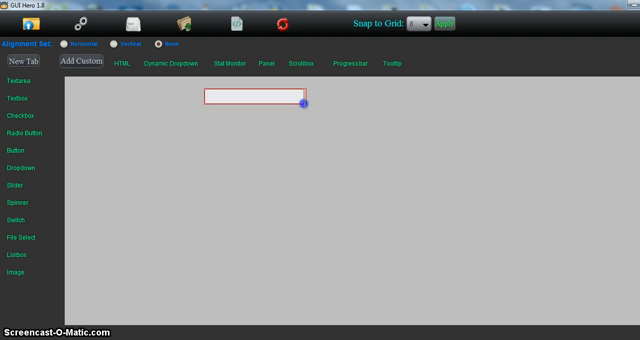
# Draw a textbox on the canvas and place a file chooser beside it.
pyautogui.moveTo(306, 104); pyautogui.dragTo(324, 132)
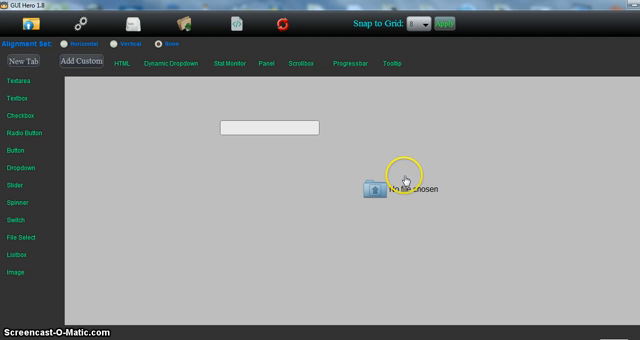
pyautogui.click(384, 188)
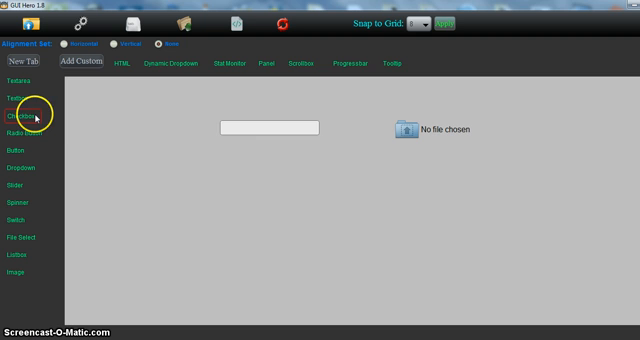
# Add a checkbox set with the label etret entered in the dialog.
pyautogui.click(28, 116)
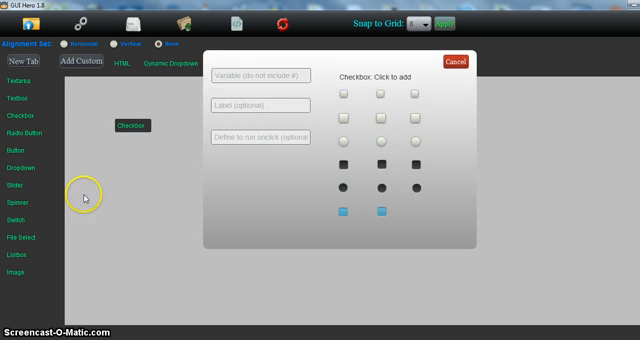
pyautogui.moveTo(374, 130)
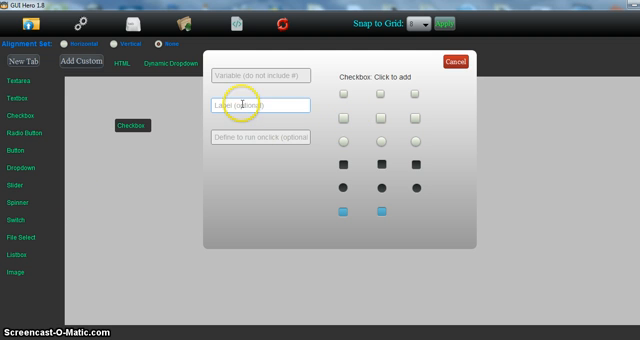
pyautogui.write('etret')
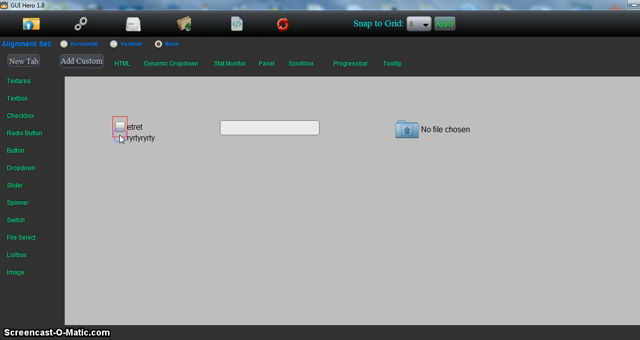
# Edit the checkboxes' HTML so etret and rytyryty sit on one line, and apply it.
pyautogui.rightClick(124, 130)
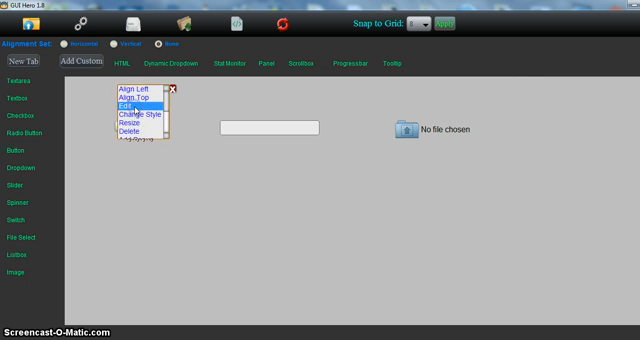
pyautogui.click(120, 102)
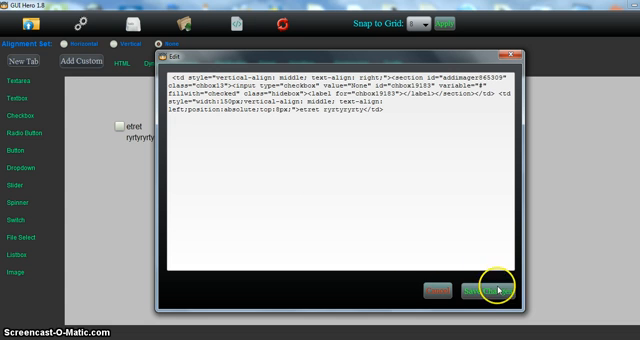
pyautogui.click(490, 292)
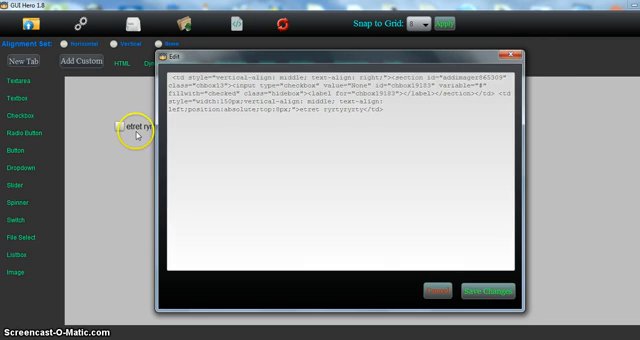
pyautogui.click(488, 292)
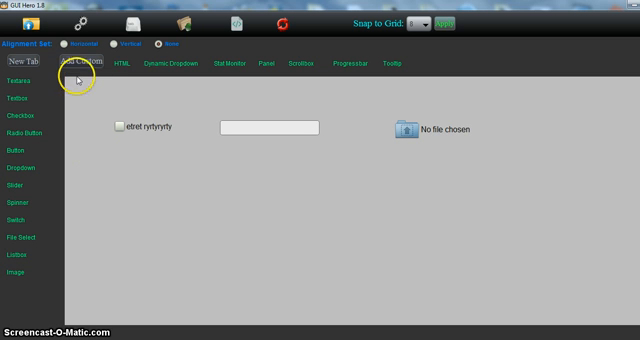
# Create a new tab set, label the first tab fghhfghj and choose a tab image.
pyautogui.click(22, 64)
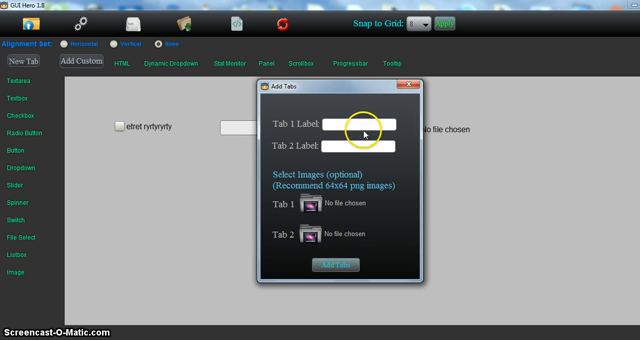
pyautogui.click(350, 126)
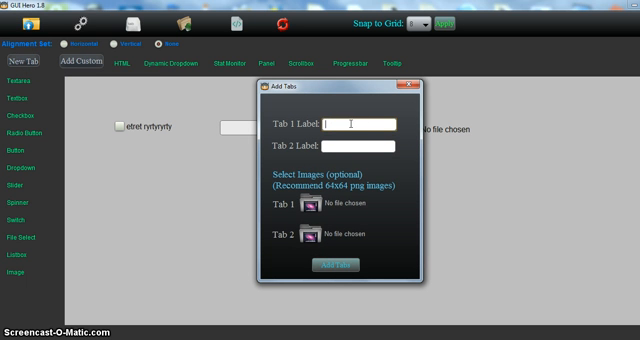
pyautogui.write('fghhfghj')
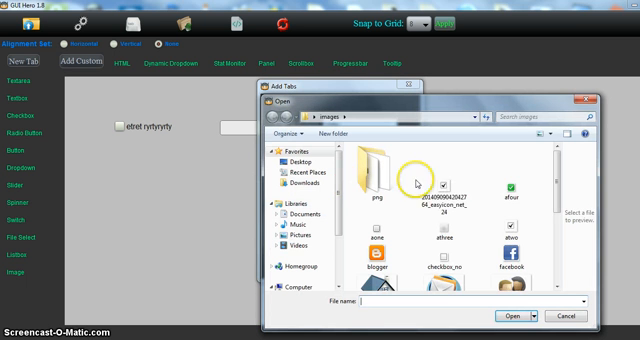
pyautogui.scroll(-3)
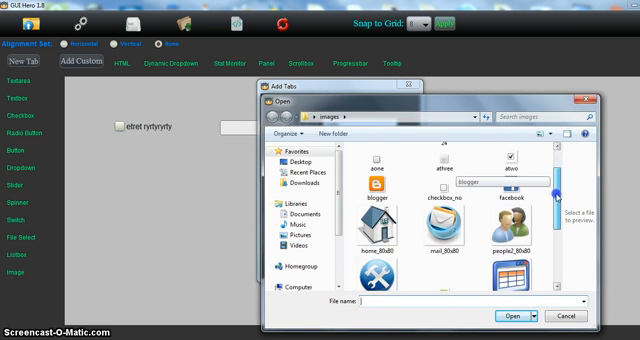
pyautogui.click(512, 316)
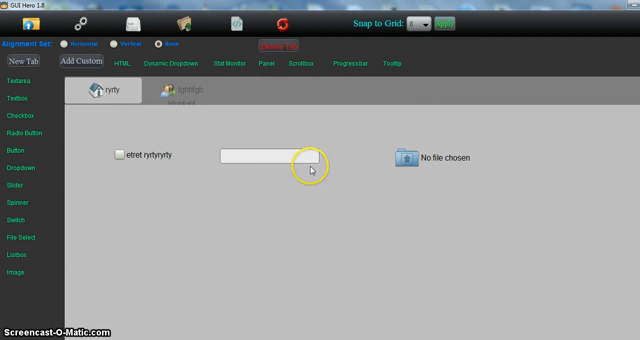
# Pick another image from the images folder for the third tab.
pyautogui.click(200, 92)
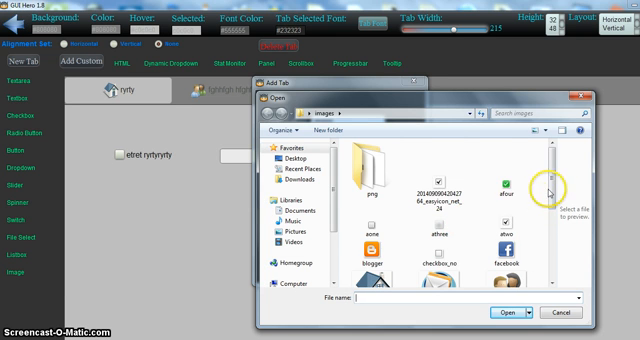
pyautogui.scroll(-3)
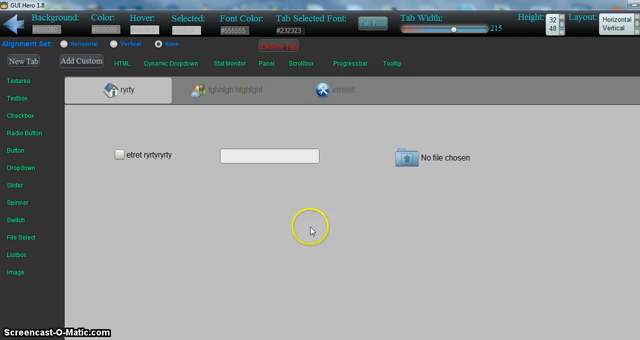
pyautogui.moveTo(400, 88)
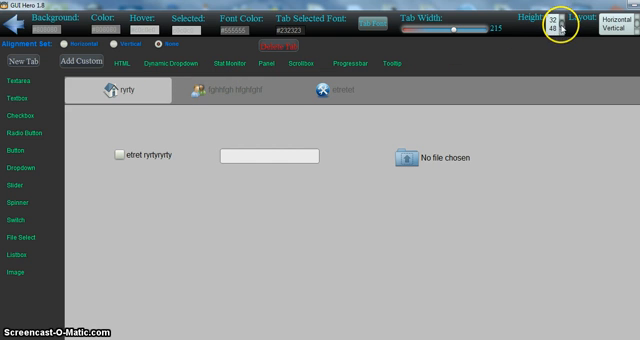
# Toggle the tab bar orientation and show its height, colour and background settings.
pyautogui.click(592, 16)
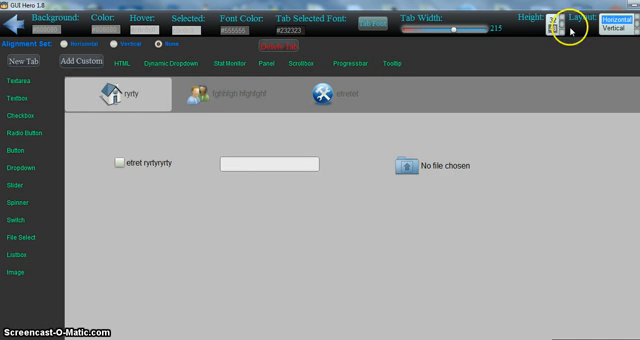
pyautogui.click(572, 18)
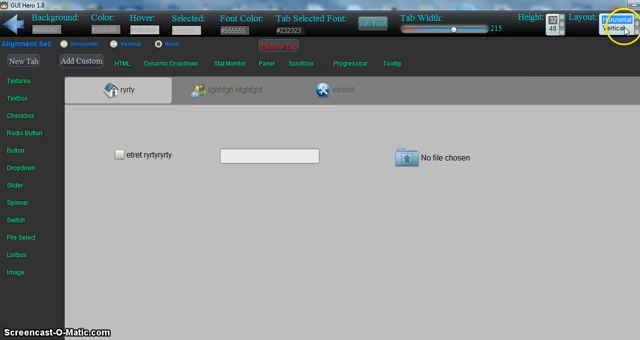
pyautogui.click(612, 20)
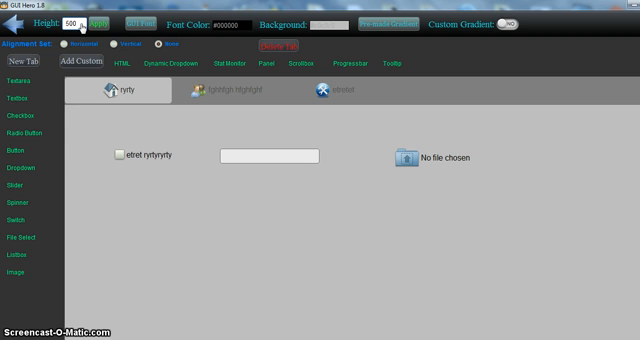
# Select the custom gradient area and open the background swatch palette.
pyautogui.click(72, 20)
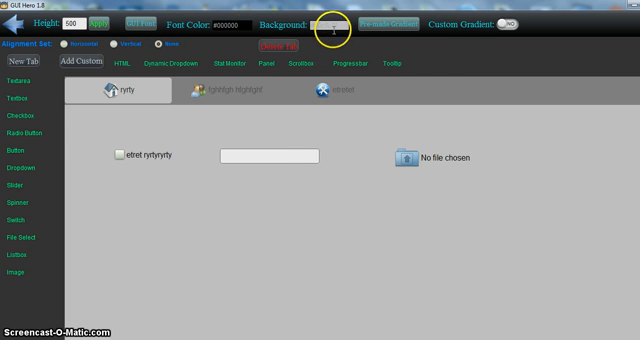
pyautogui.click(510, 22)
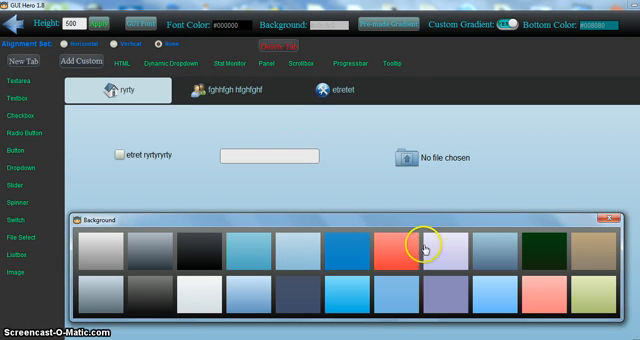
pyautogui.click(424, 244)
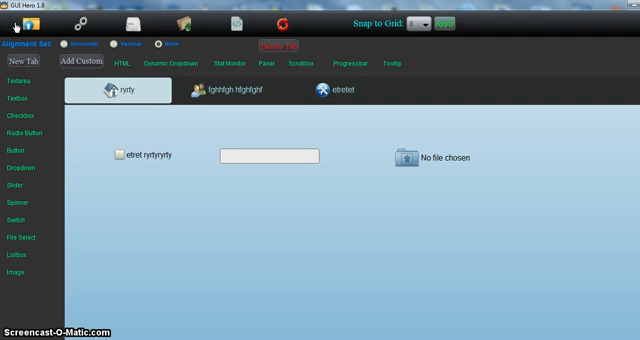
pyautogui.moveTo(226, 64)
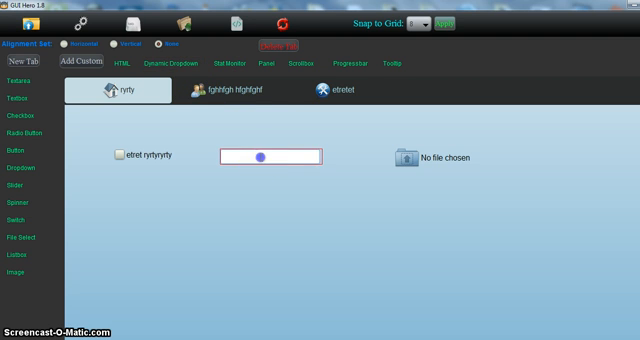
# Show the textbox's context menu with align, edit, style and delete options.
pyautogui.rightClick(264, 156)
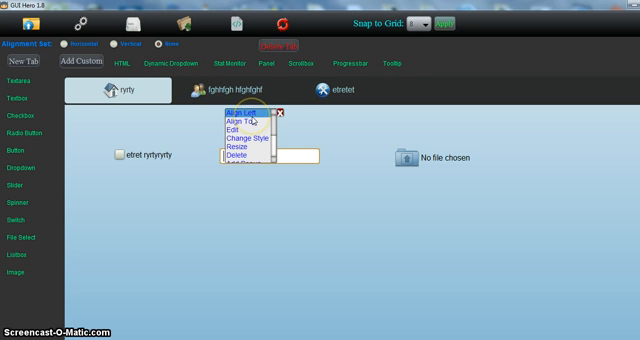
pyautogui.moveTo(244, 122)
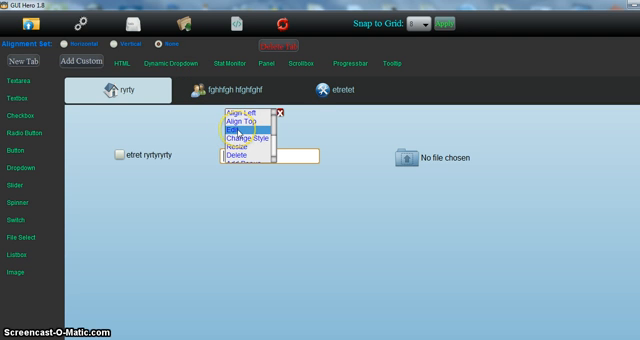
pyautogui.moveTo(236, 160)
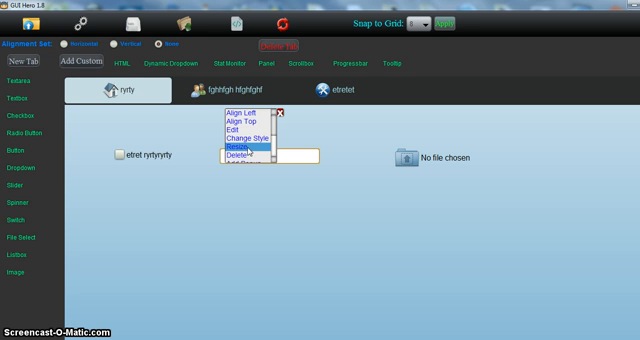
pyautogui.moveTo(248, 156)
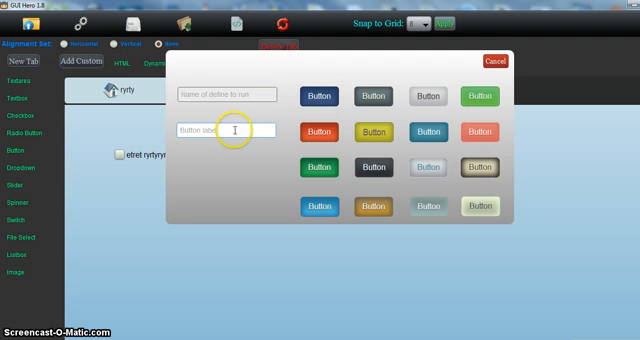
# Name the new popup settings in the Add Popup dialog.
pyautogui.write('set')
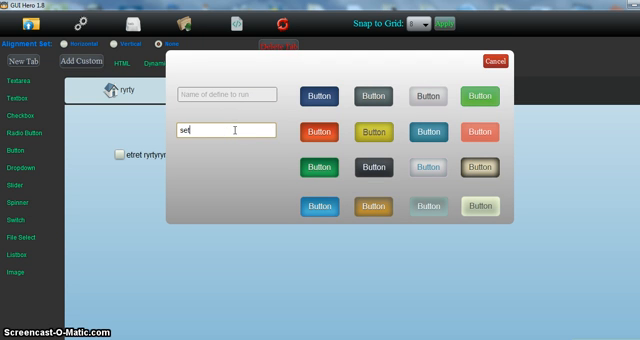
pyautogui.write('ting')
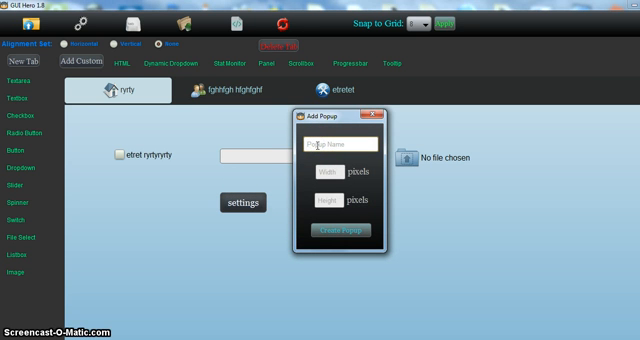
pyautogui.write('se')
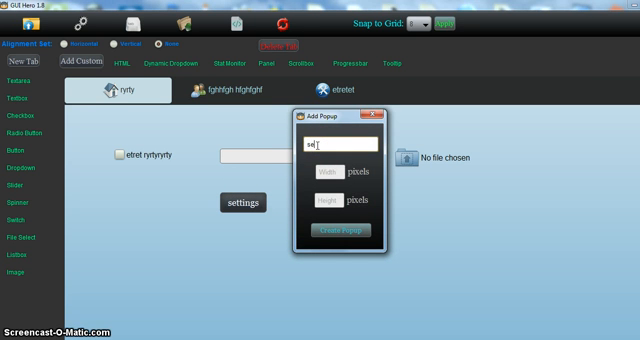
pyautogui.write('settings')
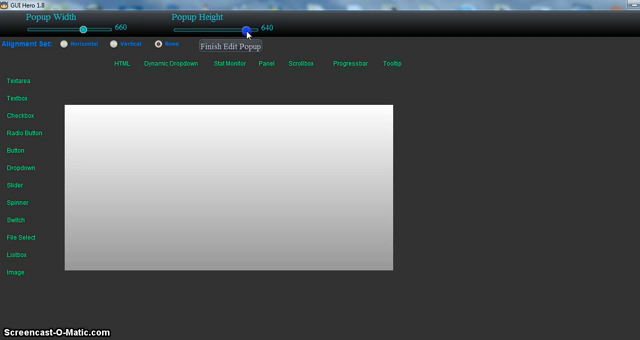
# Set the settings popup's height with the size sliders.
pyautogui.moveTo(250, 22); pyautogui.dragTo(204, 22)
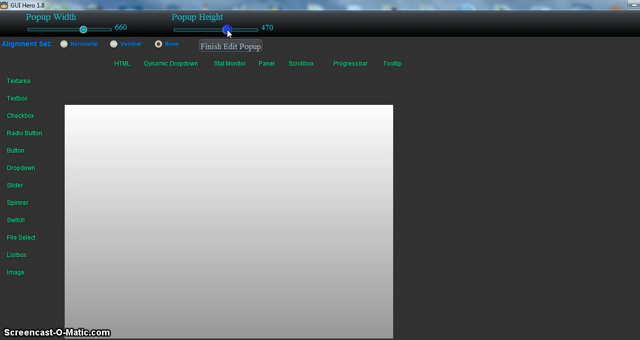
pyautogui.moveTo(228, 28); pyautogui.dragTo(236, 28)
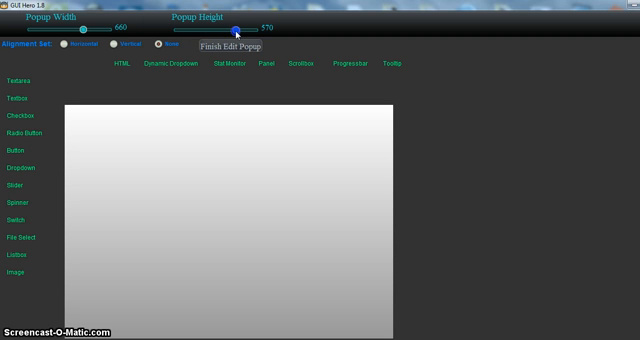
pyautogui.moveTo(236, 28); pyautogui.dragTo(224, 28)
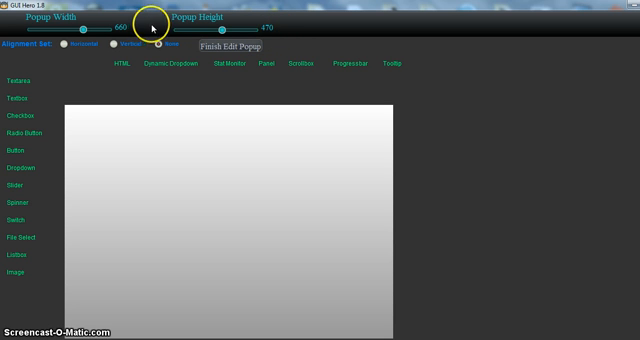
pyautogui.moveTo(284, 30)
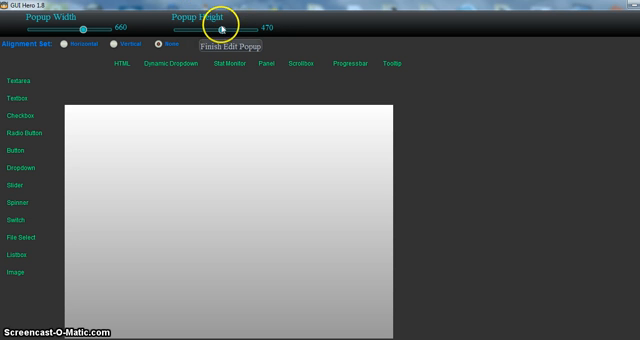
pyautogui.moveTo(254, 132)
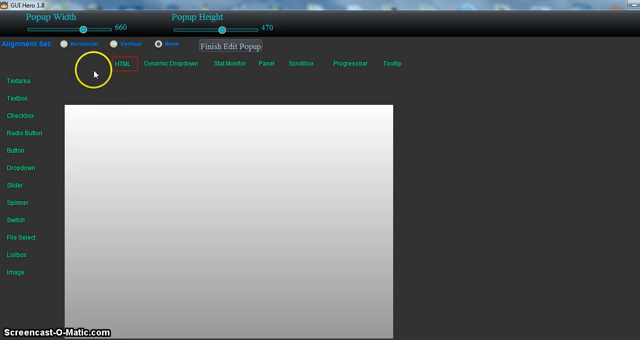
# Adjust the popup's border settings in the Border window.
pyautogui.click(20, 100)
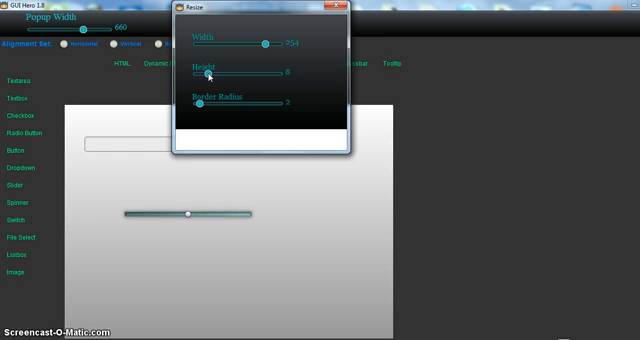
pyautogui.moveTo(208, 76); pyautogui.dragTo(196, 76)
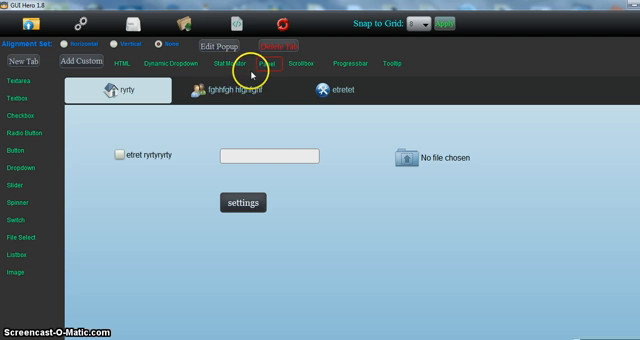
pyautogui.moveTo(236, 60)
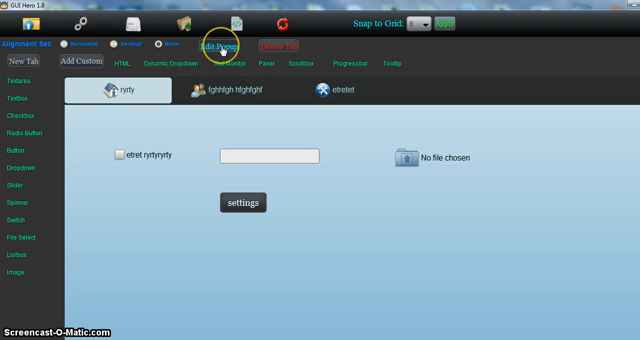
# Check the Panel window, then start adding a new panel with width and height options.
pyautogui.click(216, 44)
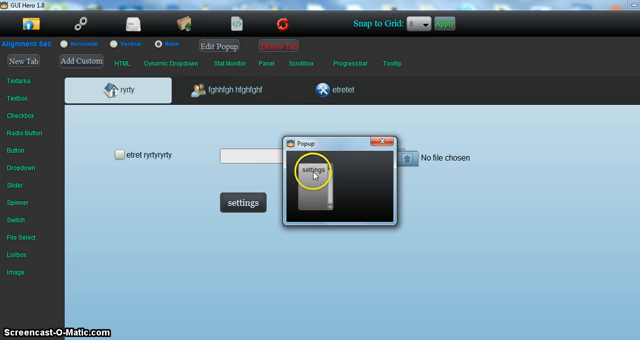
pyautogui.click(384, 140)
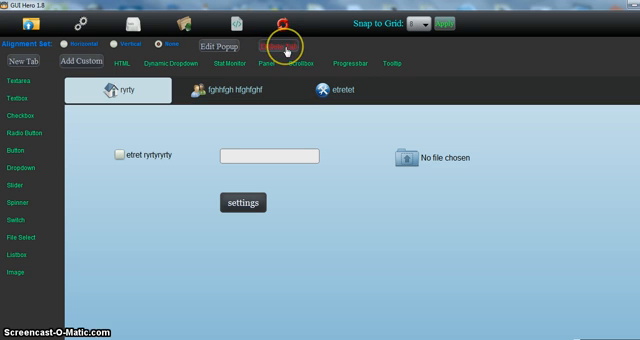
pyautogui.click(240, 96)
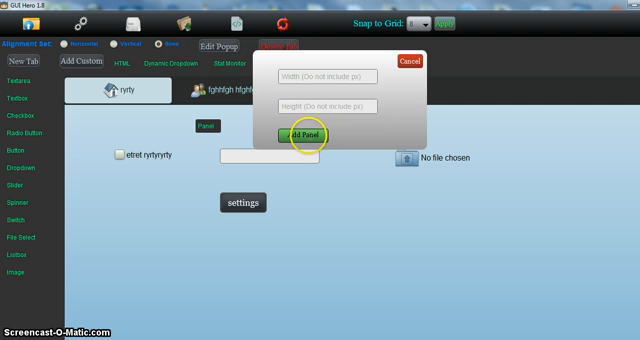
# Create the gray panel and adjust its style sliders before sending it behind the text field.
pyautogui.click(306, 136)
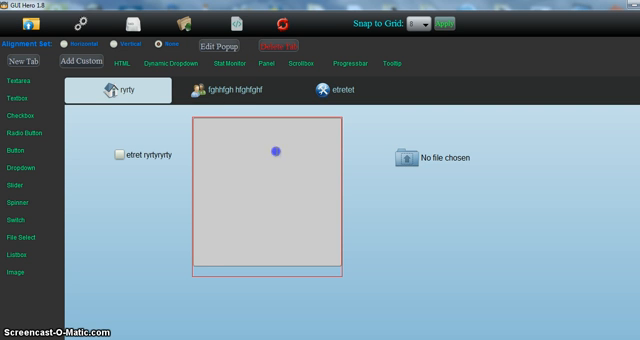
pyautogui.rightClick(276, 152)
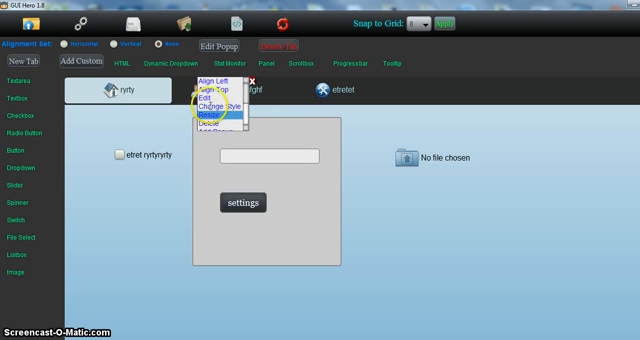
pyautogui.click(208, 96)
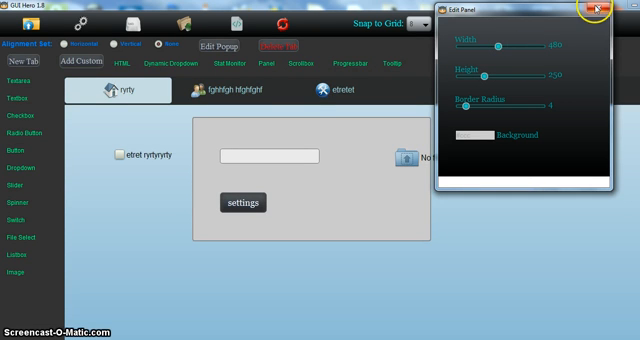
pyautogui.click(600, 8)
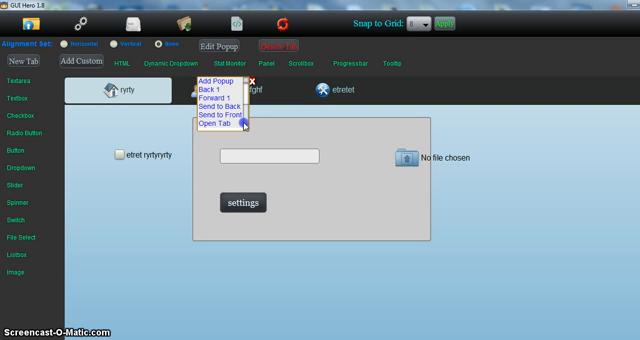
pyautogui.moveTo(218, 128)
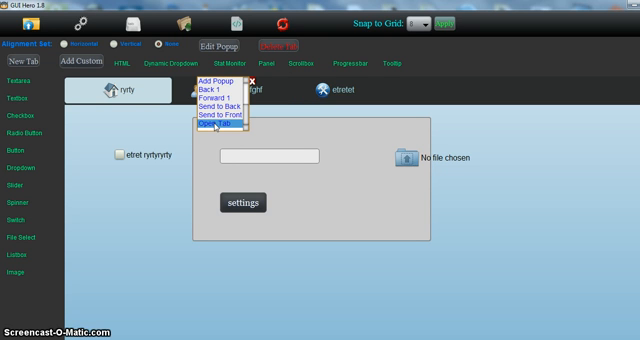
pyautogui.moveTo(216, 126)
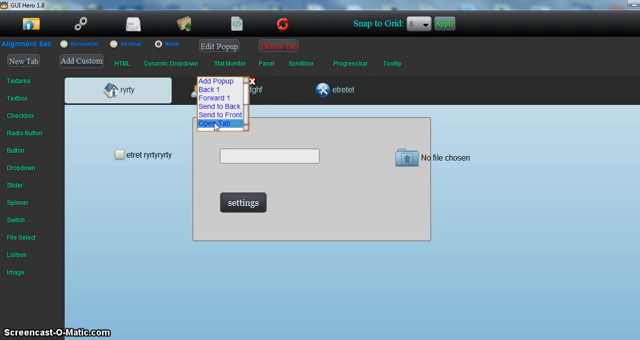
pyautogui.moveTo(222, 106)
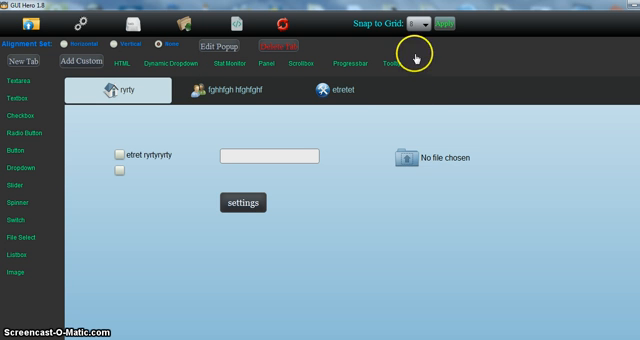
pyautogui.moveTo(270, 68)
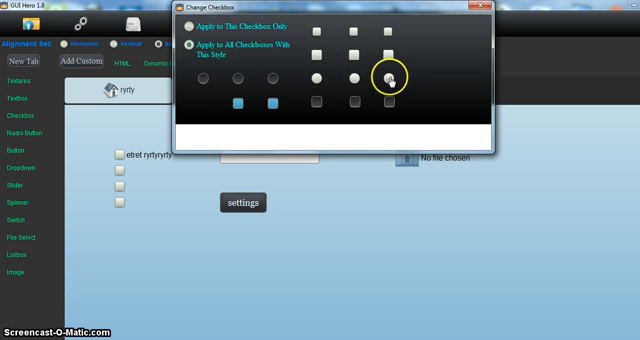
# Pick a round checkbox style and apply it to all checkboxes with that style.
pyautogui.click(390, 78)
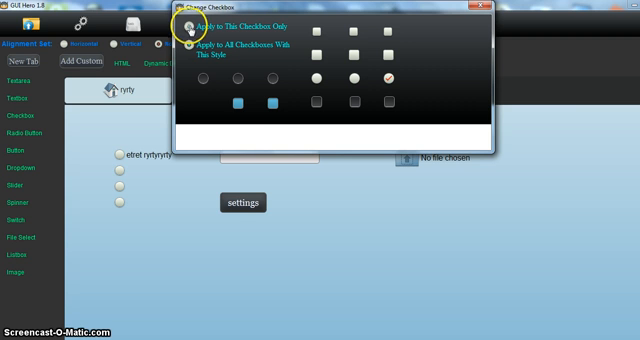
pyautogui.click(182, 44)
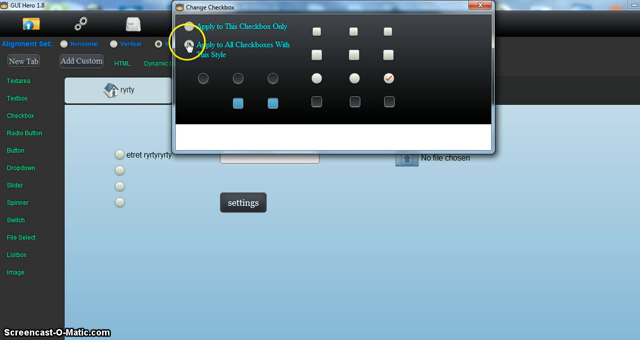
pyautogui.click(184, 44)
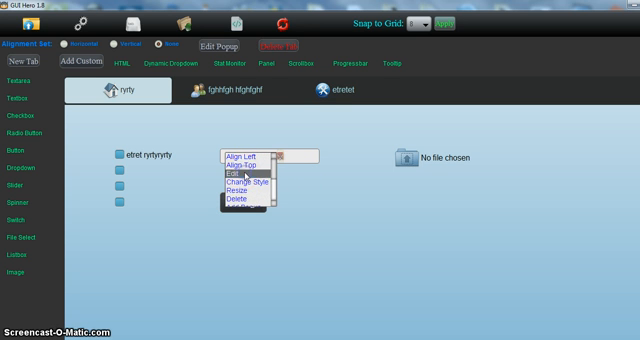
# Restyle the settings button red and drag the corner radius slider to round its corners.
pyautogui.click(236, 172)
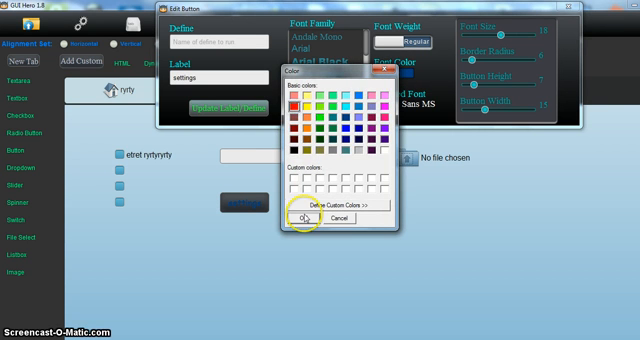
pyautogui.click(300, 218)
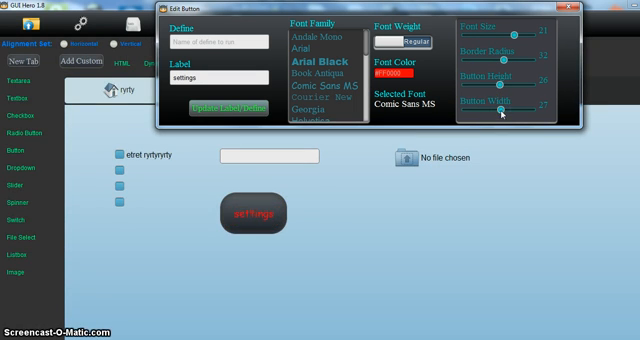
pyautogui.moveTo(500, 112); pyautogui.dragTo(476, 112)
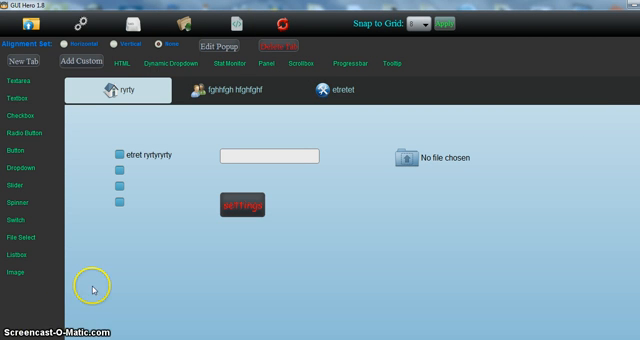
pyautogui.moveTo(110, 276)
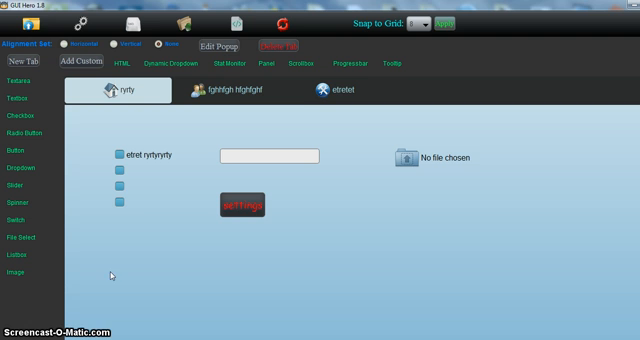